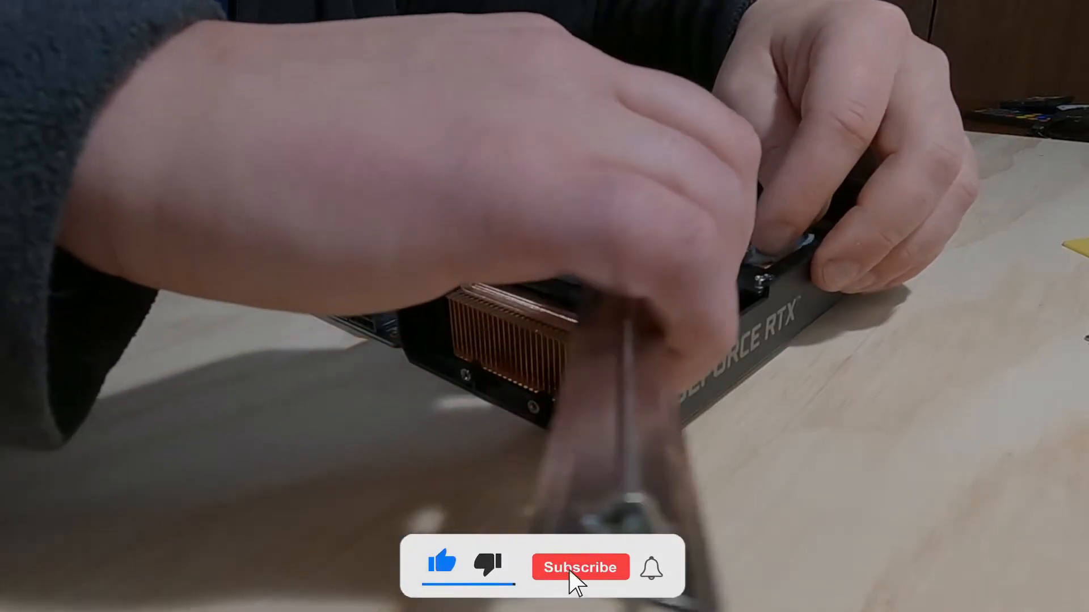
{"action": "left_click", "coordinate": [579, 567]}
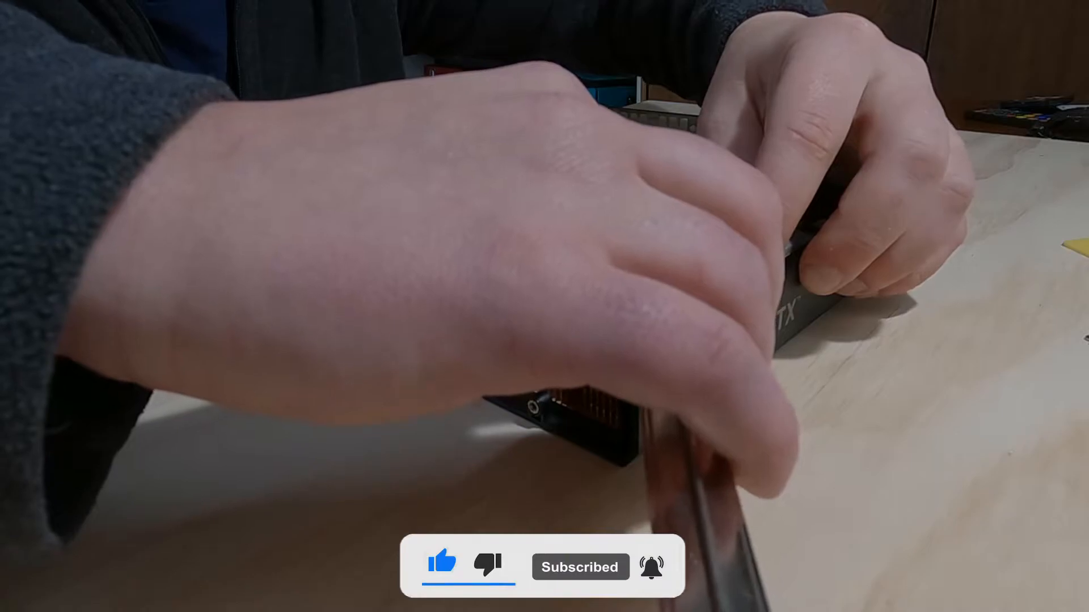